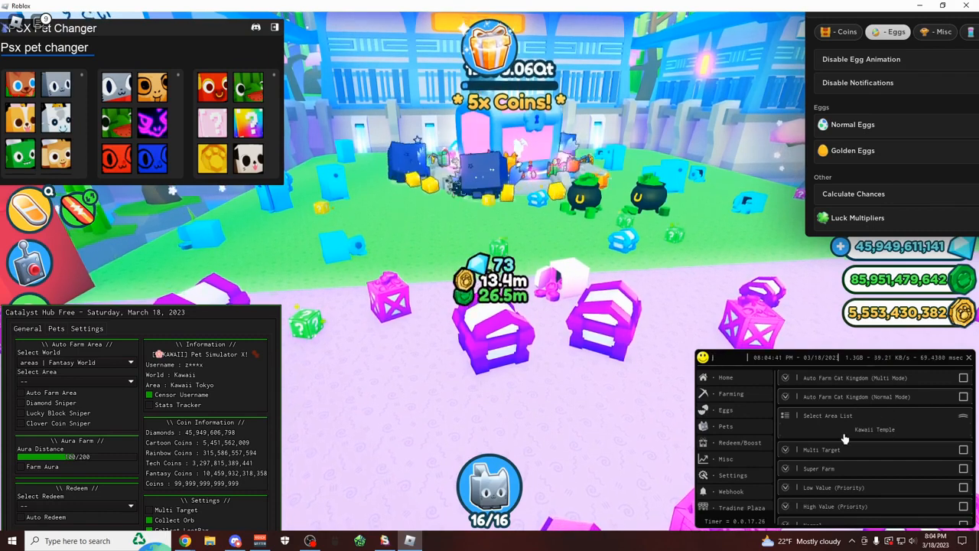
# Step: Review the 58-pet collection, close the Pets window and mount up to ride the coin area
pyautogui.click(964, 468)
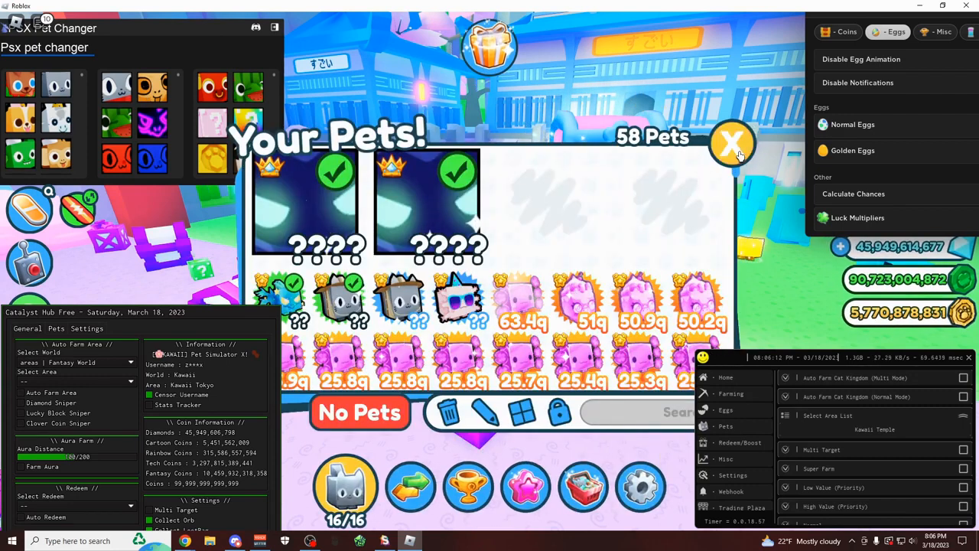
pyautogui.click(731, 144)
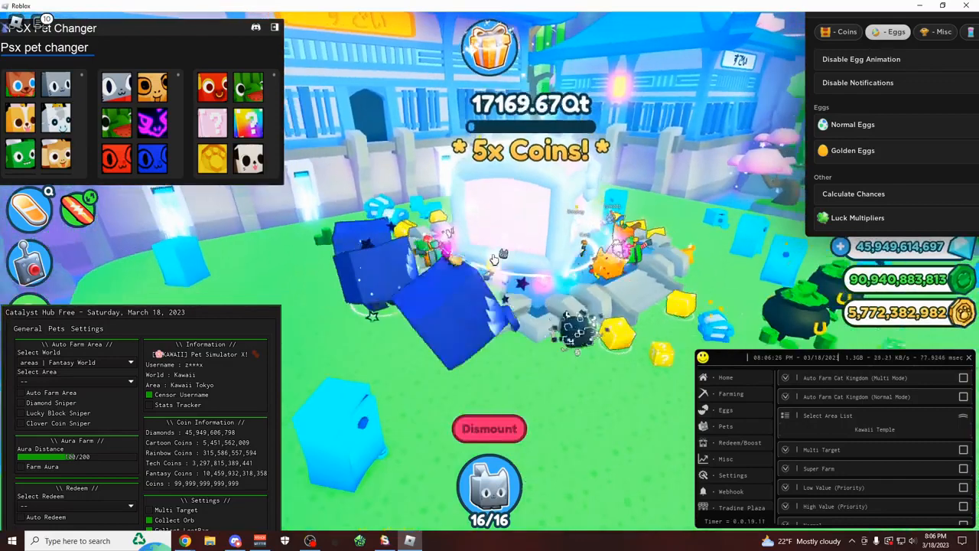
pyautogui.moveTo(530, 266)
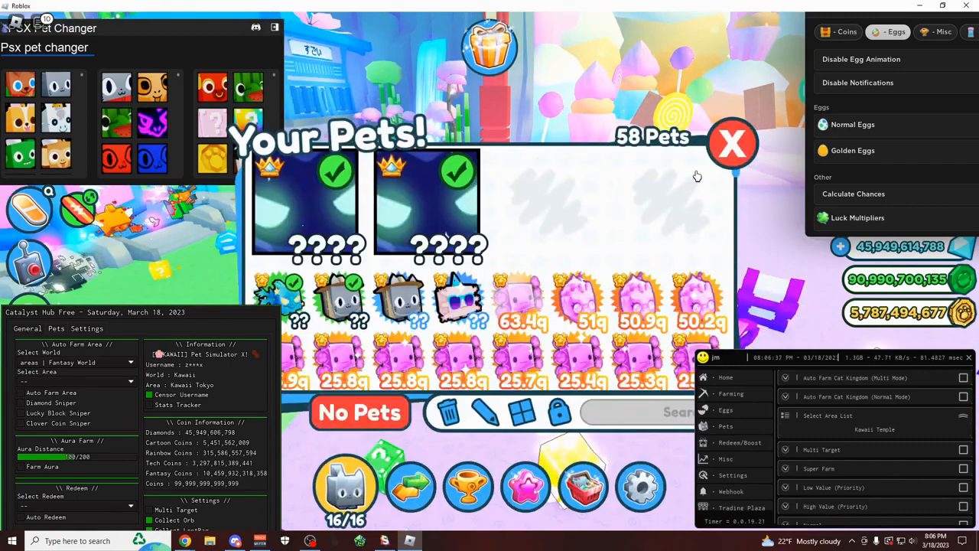
pyautogui.click(731, 144)
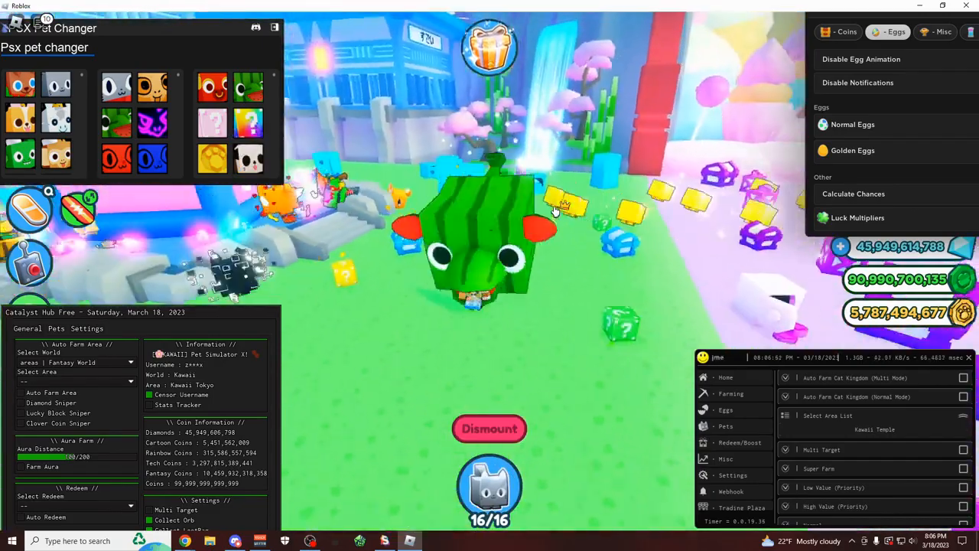
pyautogui.click(725, 410)
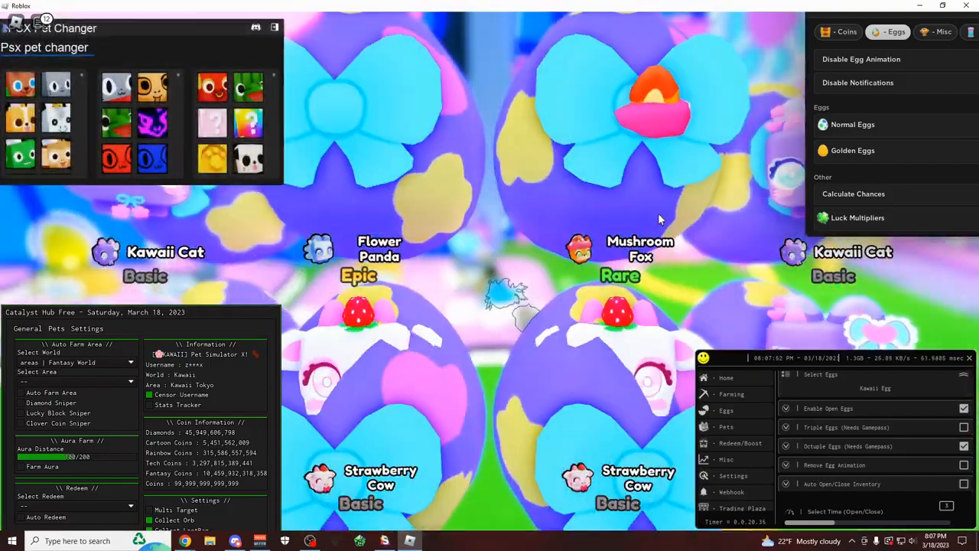
# Step: Walk to the Flower Panda egg stands until the Buy Egg prompt with auto hatch appears
pyautogui.click(964, 447)
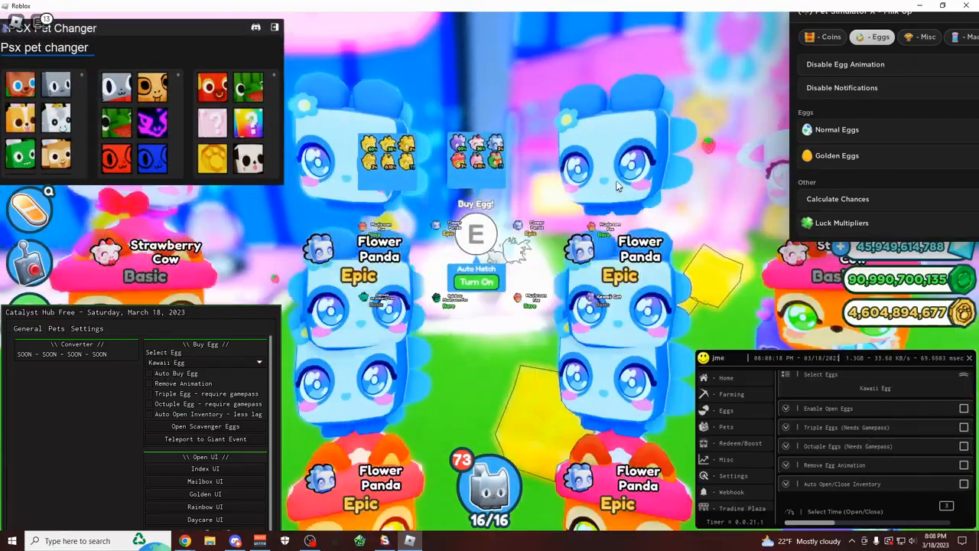
pyautogui.click(475, 282)
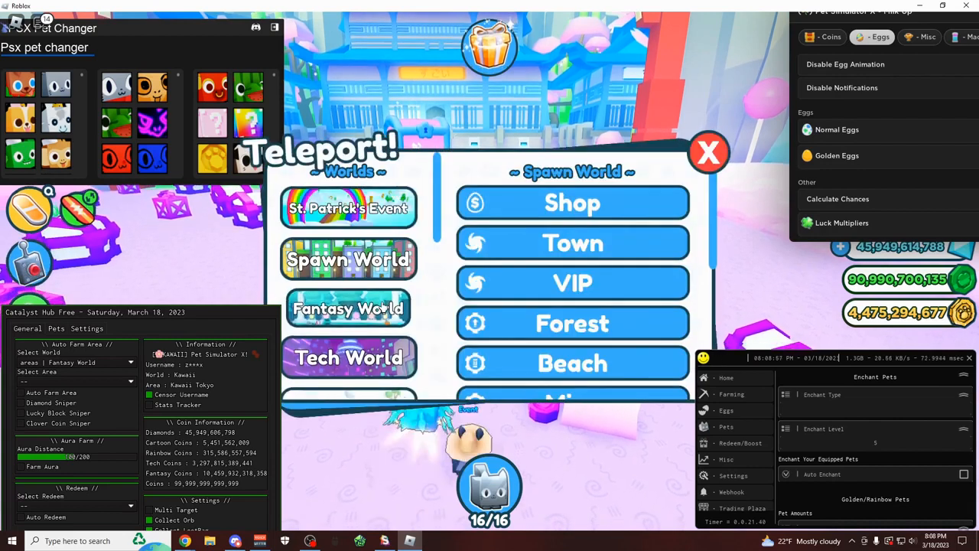
# Step: Teleport to a snowy Fantasy World area and review the 70-pet collection with 16 equipped
pyautogui.click(349, 309)
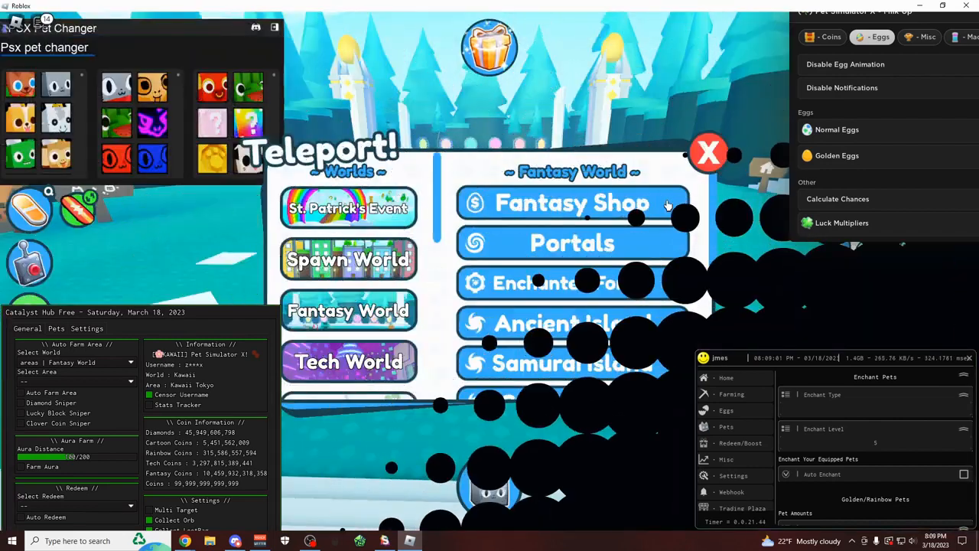
pyautogui.click(707, 153)
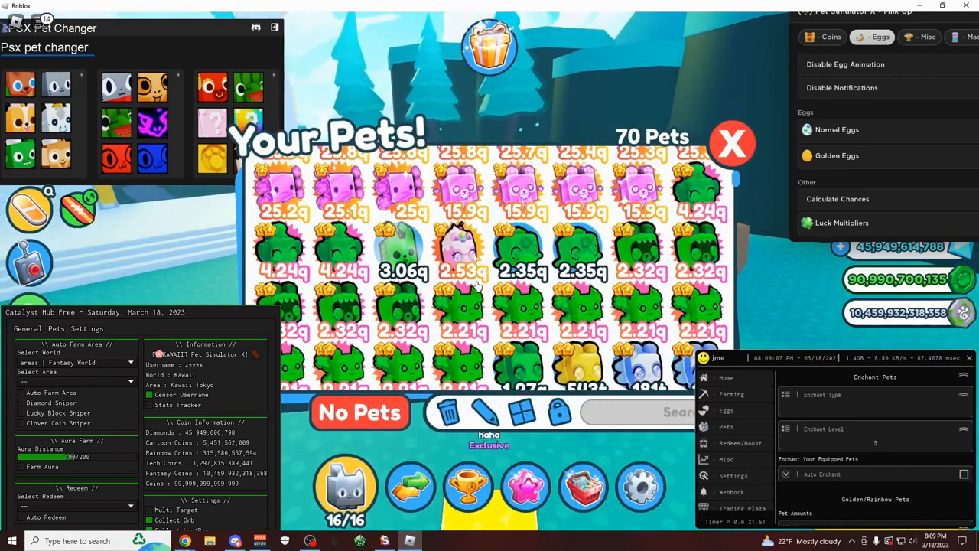
pyautogui.moveTo(635, 244)
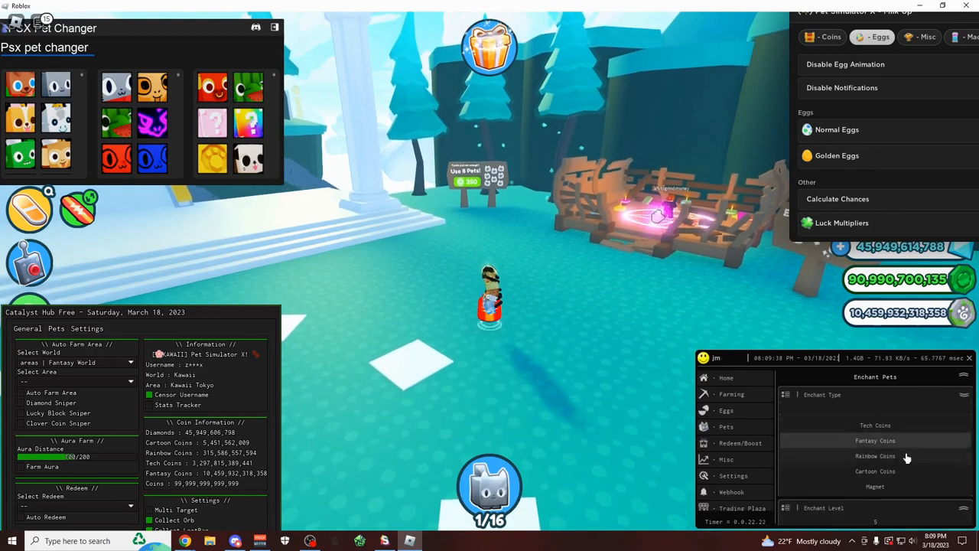
pyautogui.click(875, 471)
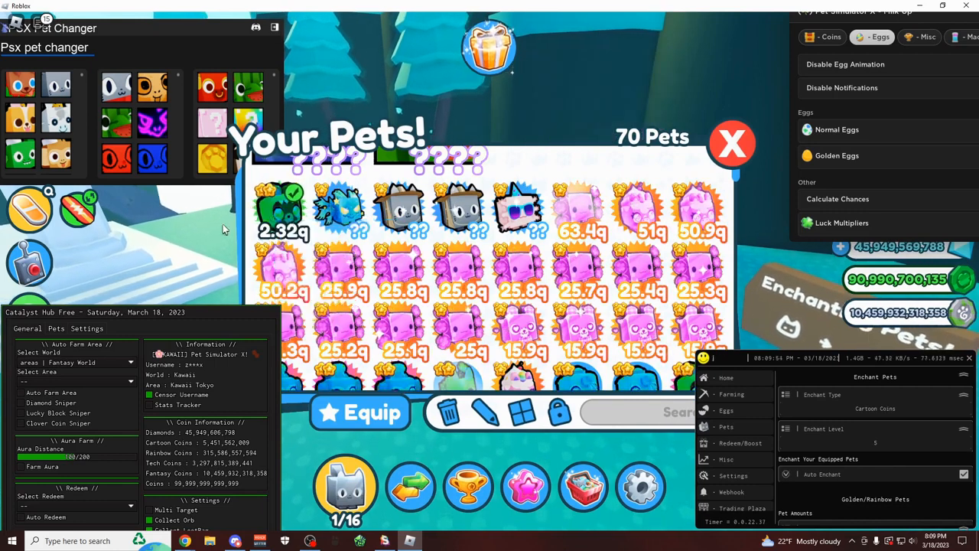
pyautogui.moveTo(278, 211)
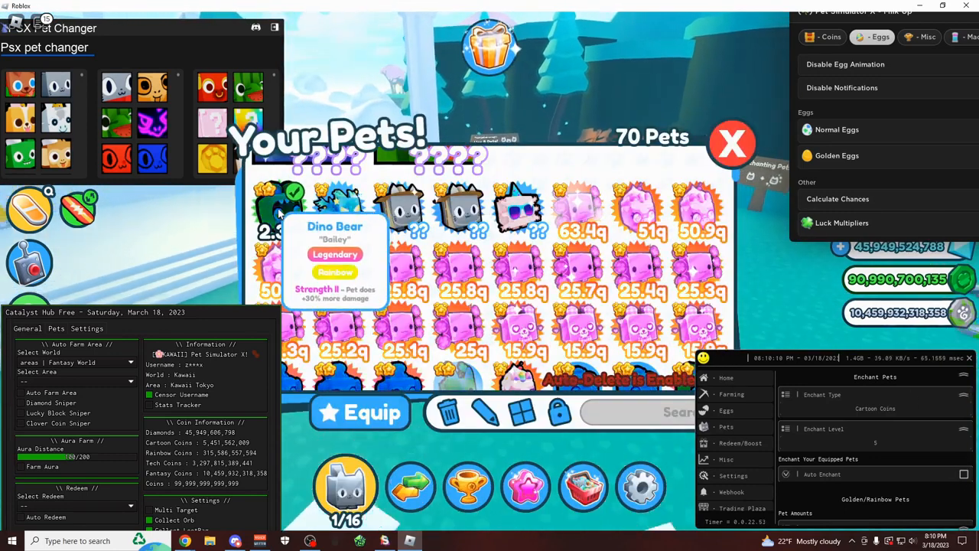
pyautogui.click(731, 144)
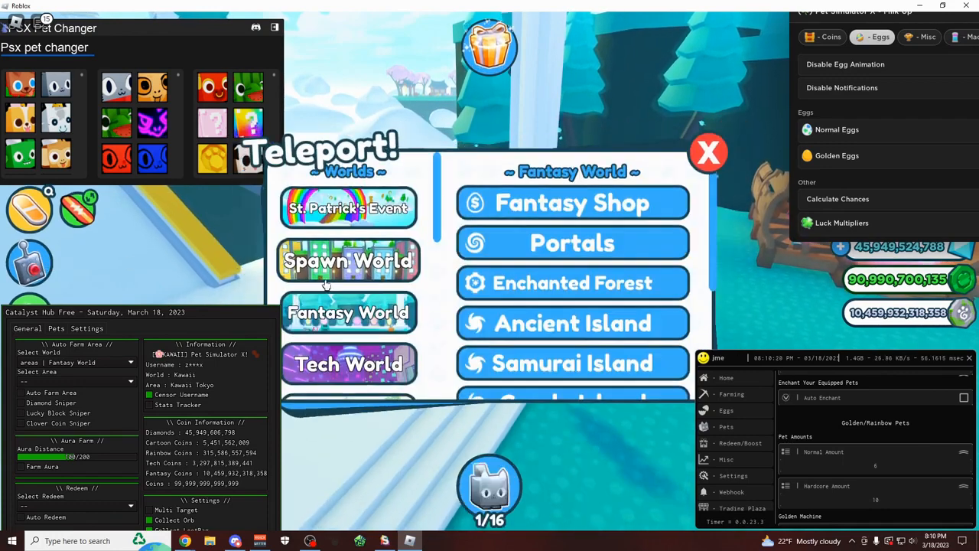
# Step: Teleport to the blue canyon area, re-equip the full team of 16 pets and mount up
pyautogui.click(349, 260)
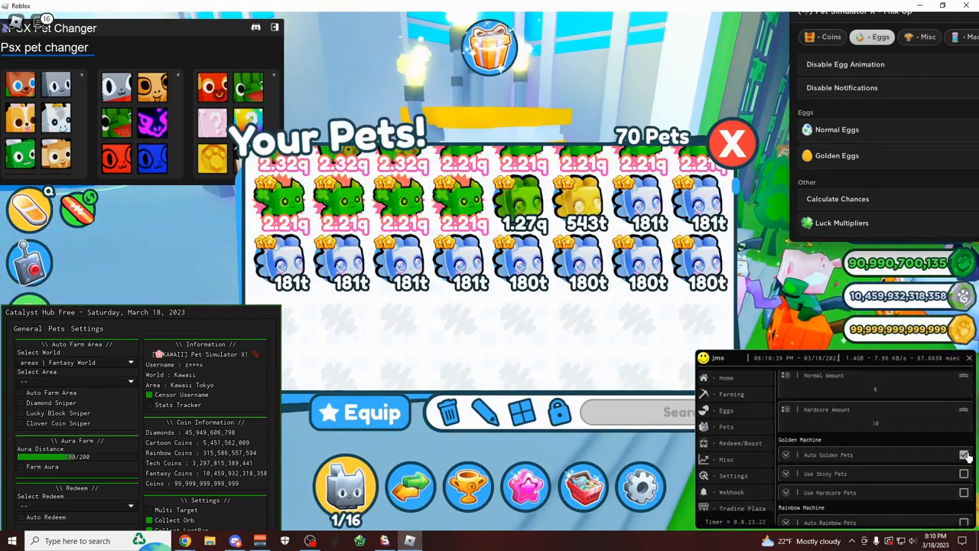
pyautogui.click(964, 455)
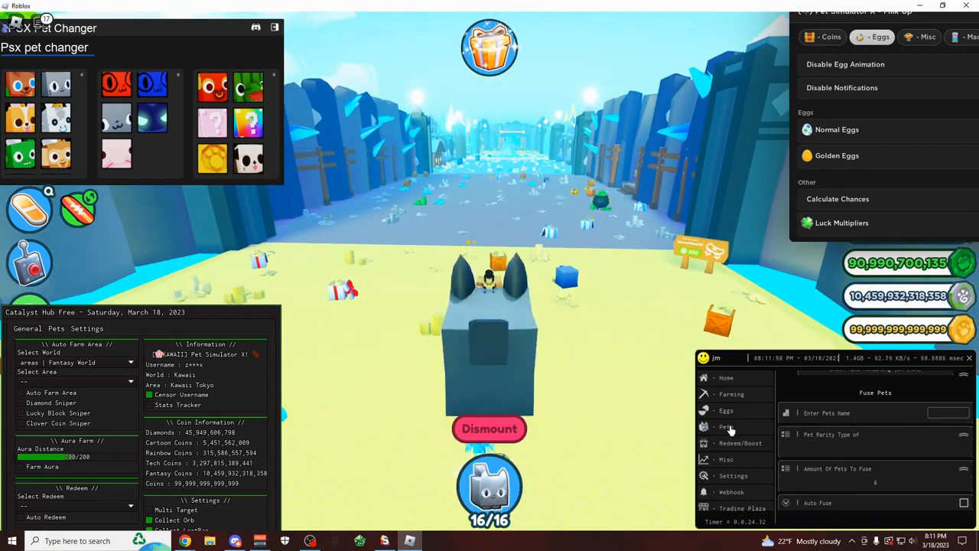
# Step: Close the empty Merchant stock and teleport to a Kawaii World destination
pyautogui.click(741, 444)
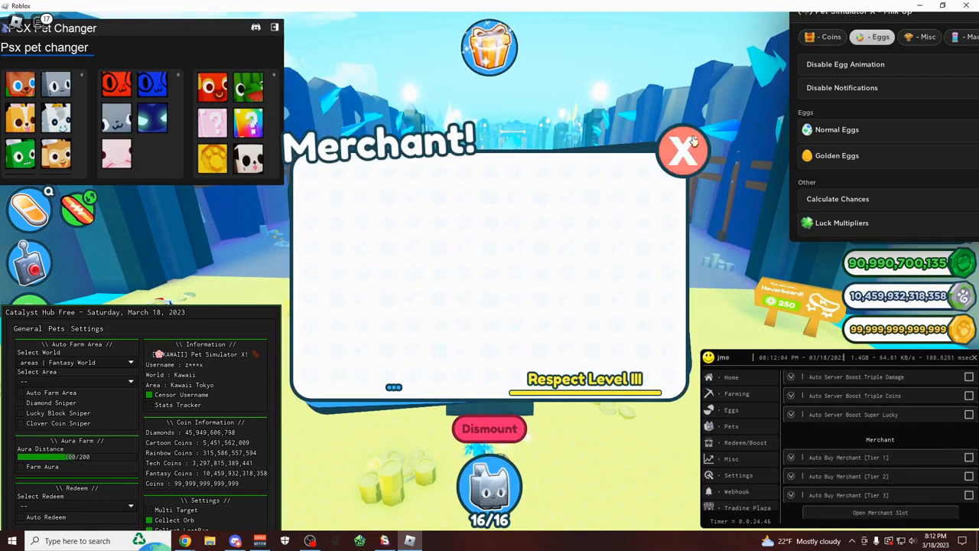
pyautogui.click(682, 150)
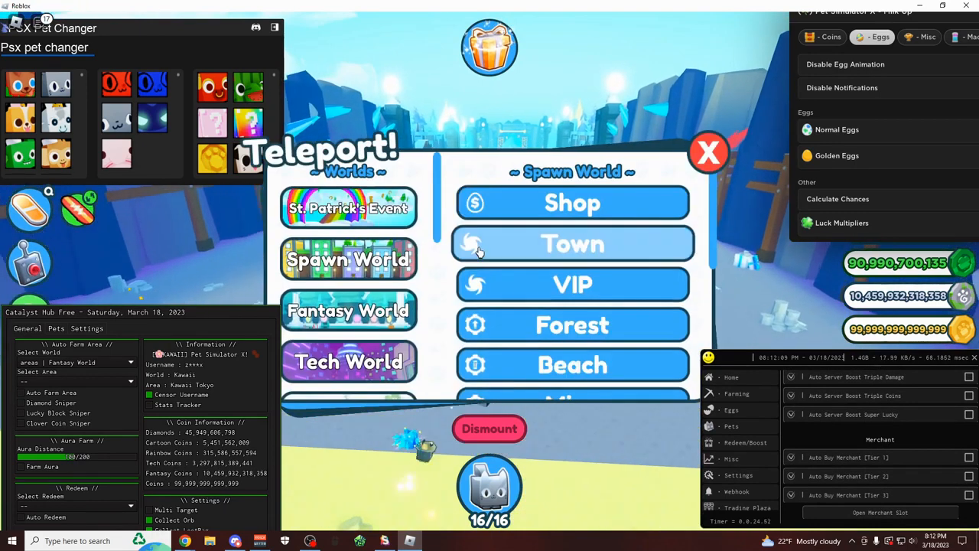
pyautogui.scroll(-3)
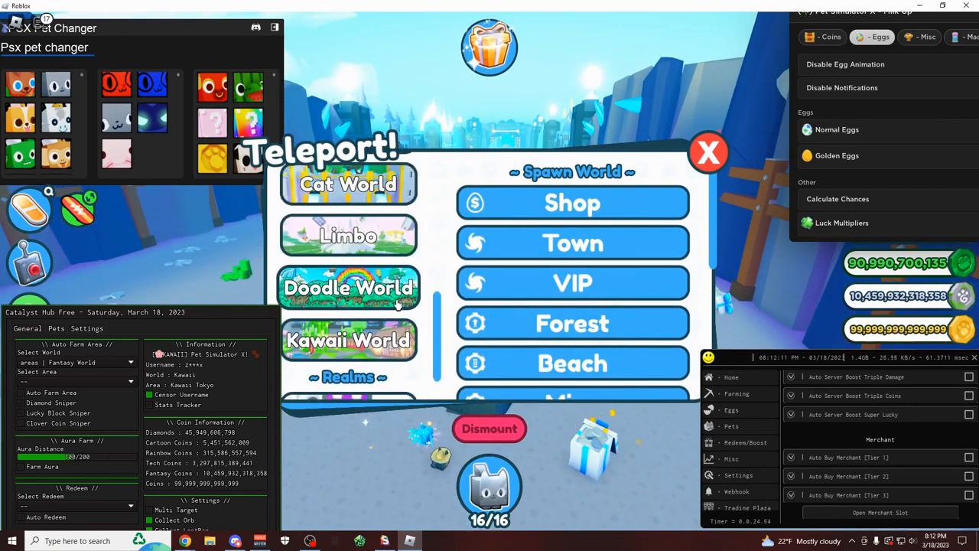
pyautogui.click(349, 340)
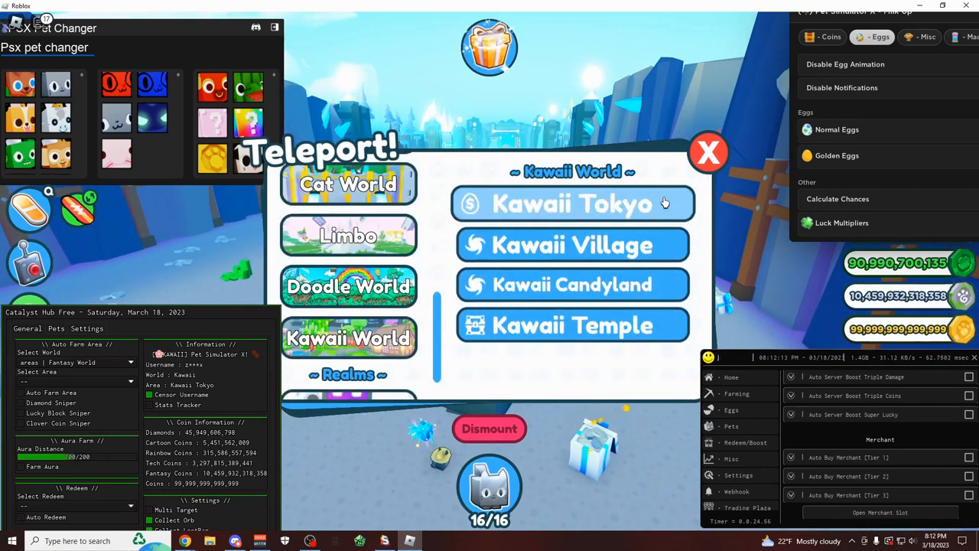
pyautogui.click(572, 202)
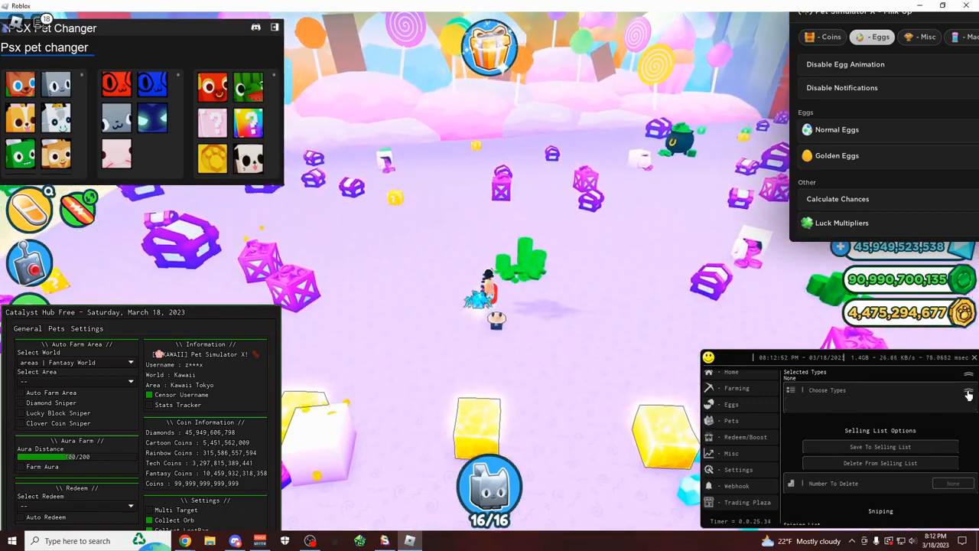
# Step: Review JMES Sniping: Snipe By Rarity, Snipe Pet Under Gems and the empty Sniping List
pyautogui.click(826, 391)
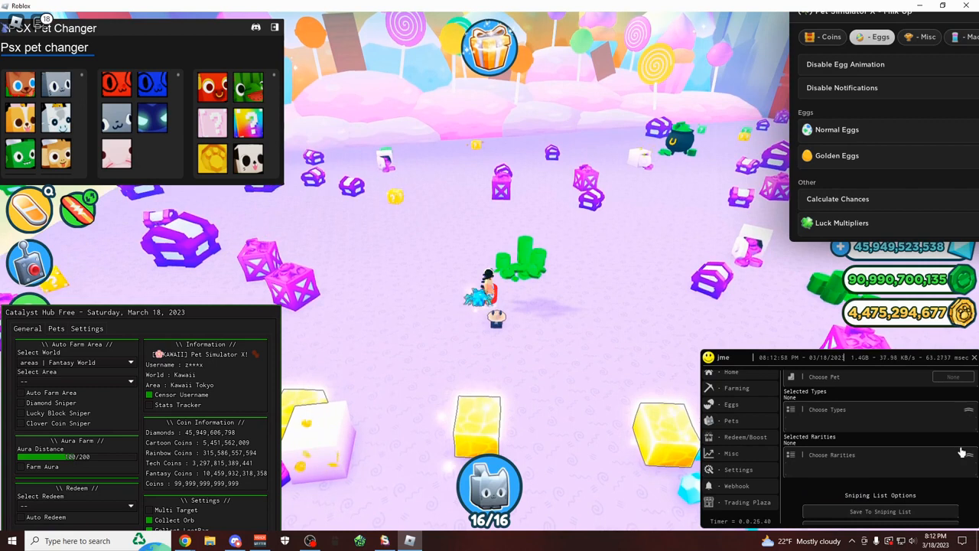
pyautogui.click(832, 454)
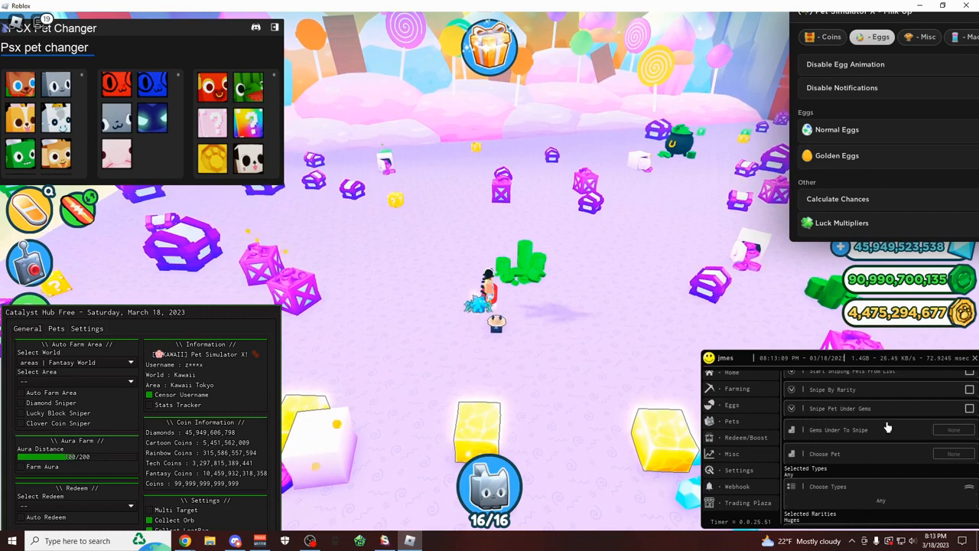
pyautogui.moveTo(905, 268)
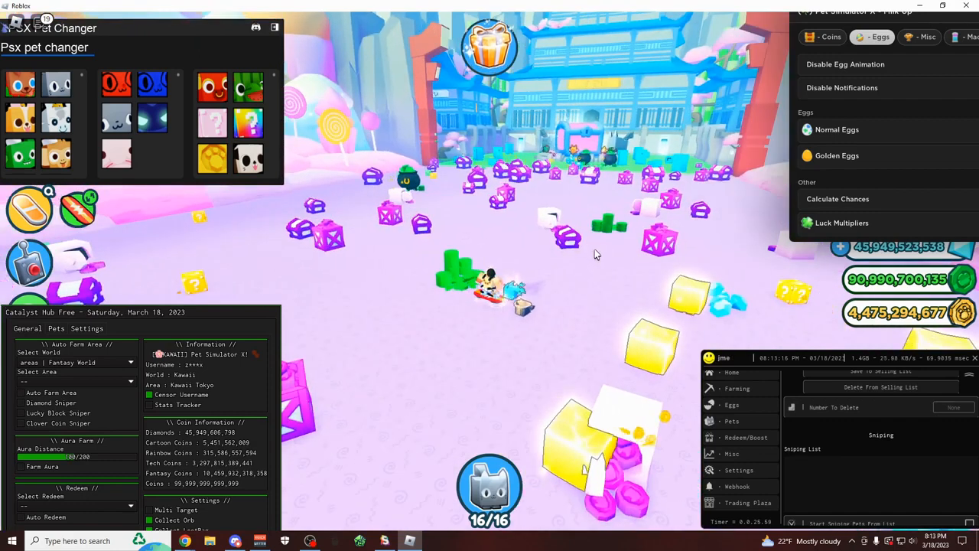
pyautogui.click(731, 420)
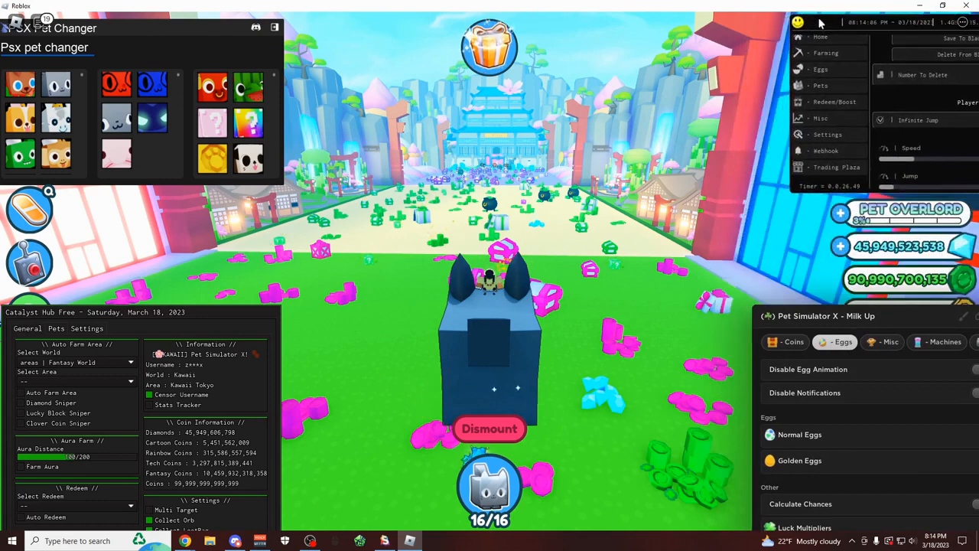
pyautogui.moveTo(774, 125)
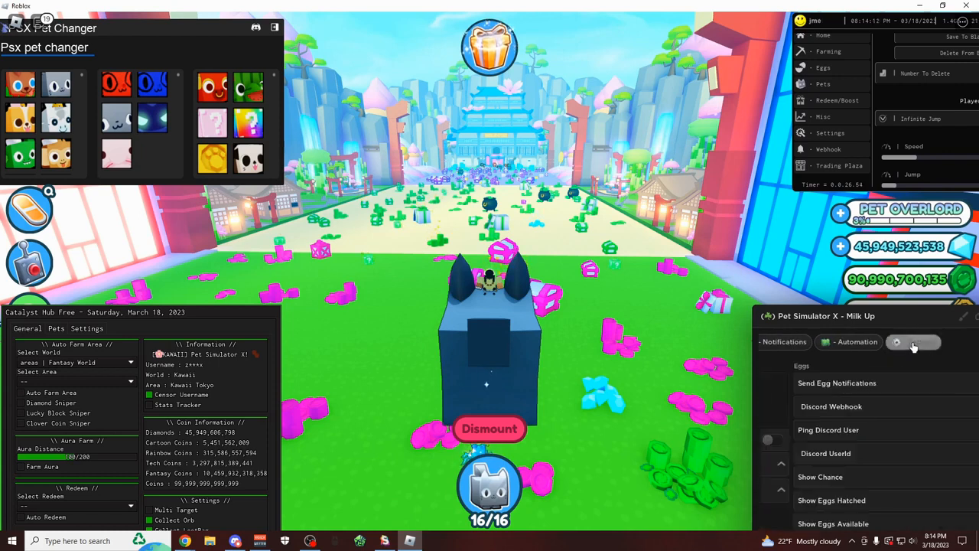
# Step: Browse Milk Up's Automation and Eggs pages, ending on Misc with hoverboard speed 75
pyautogui.click(857, 342)
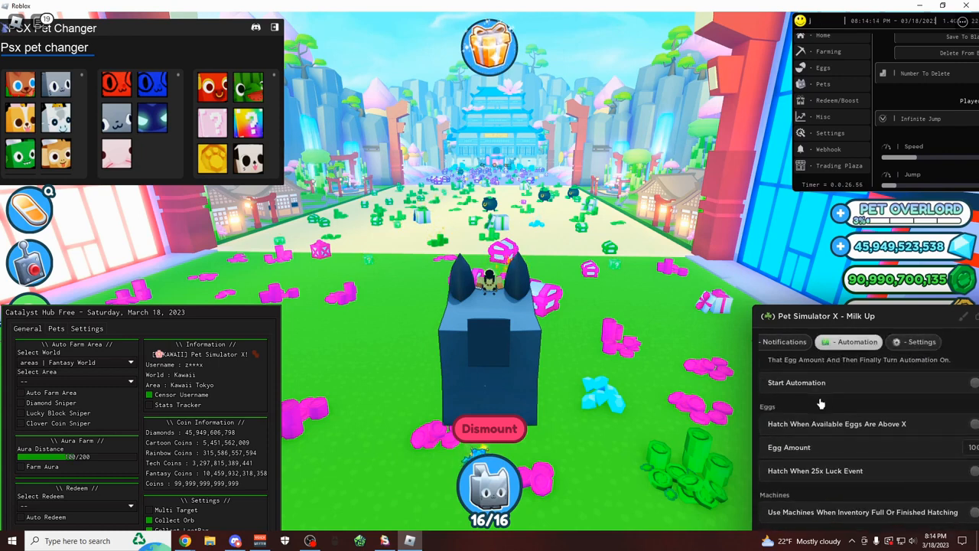
pyautogui.click(856, 341)
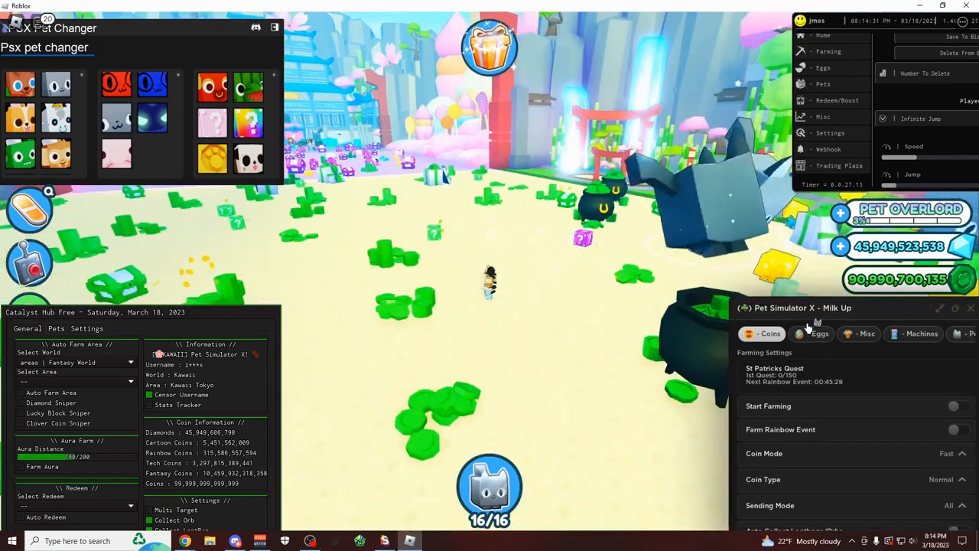
pyautogui.click(820, 333)
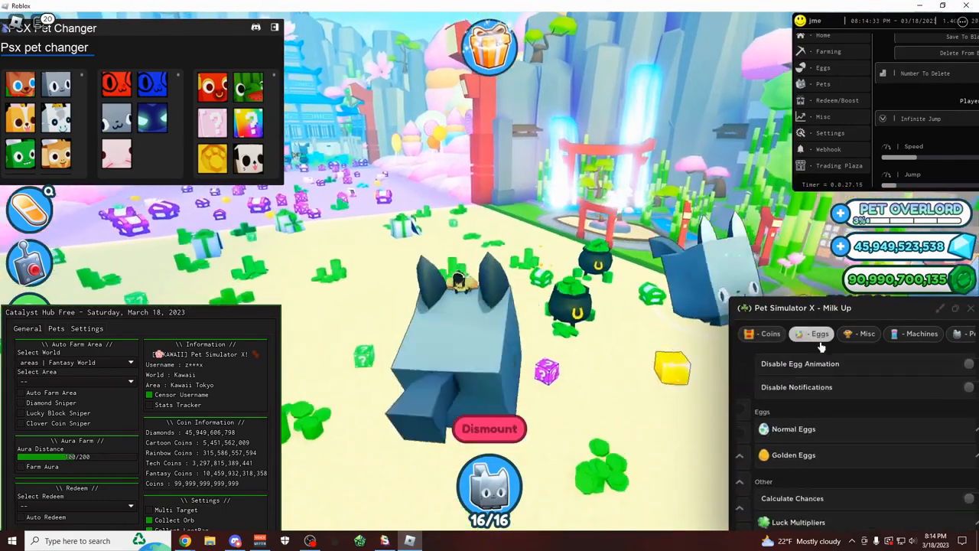
pyautogui.click(865, 333)
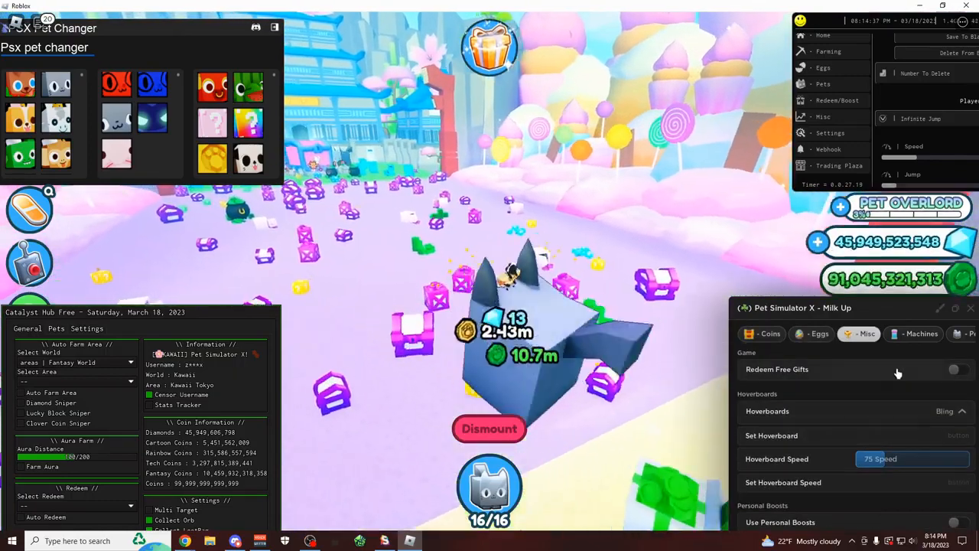
# Step: Set Steampunk as the hoverboard and dismiss the not-owned warning
pyautogui.click(952, 410)
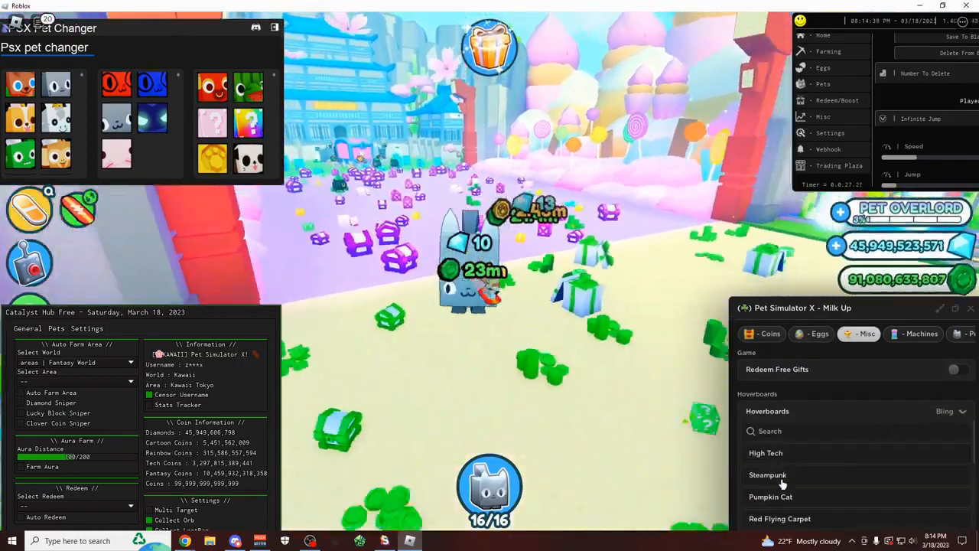
pyautogui.click(768, 474)
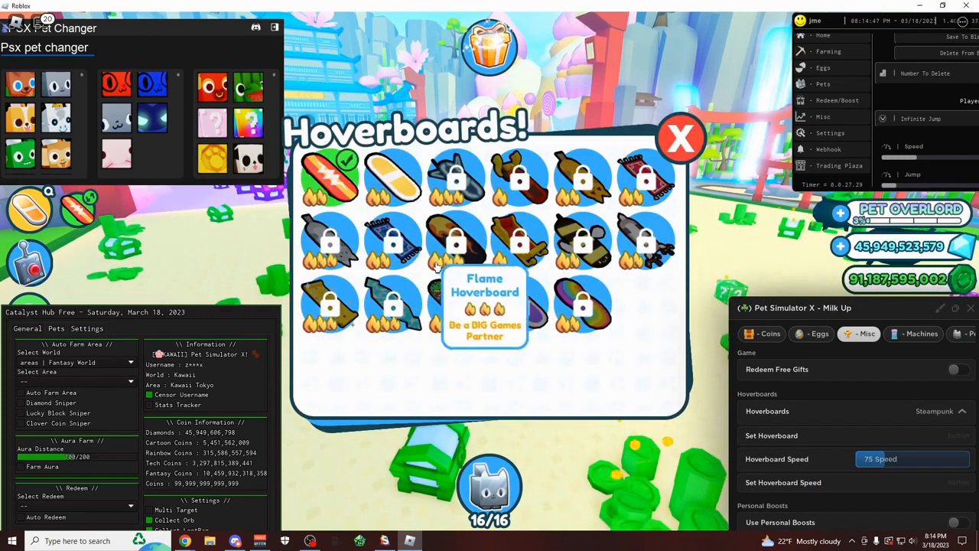
pyautogui.click(455, 241)
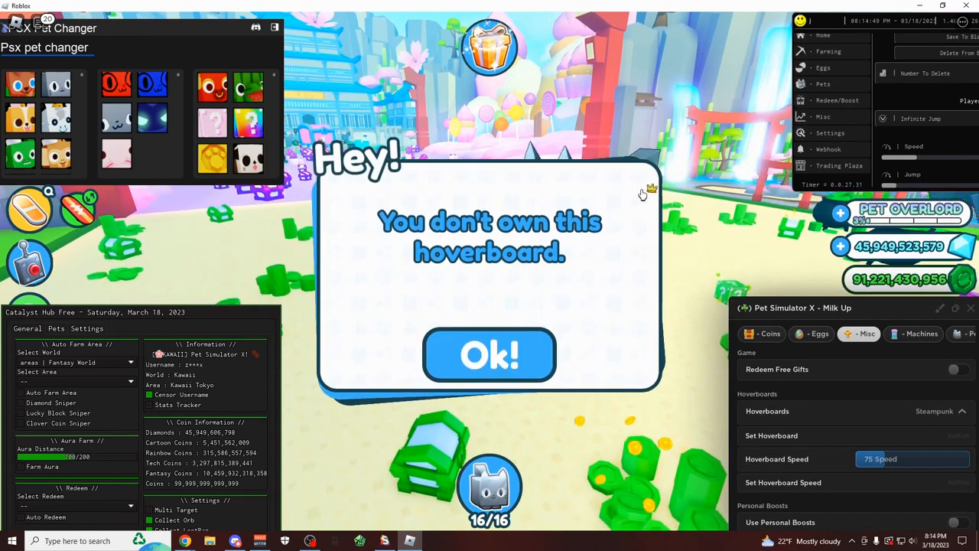
pyautogui.click(490, 355)
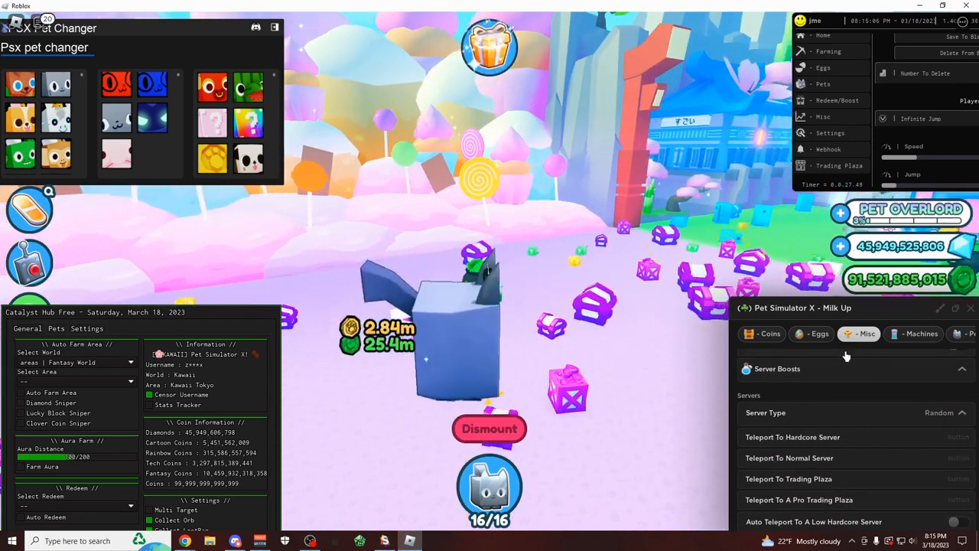
# Step: View Milk Up's Pet Collection statistics, then its egg notification and Discord webhook options
pyautogui.click(921, 334)
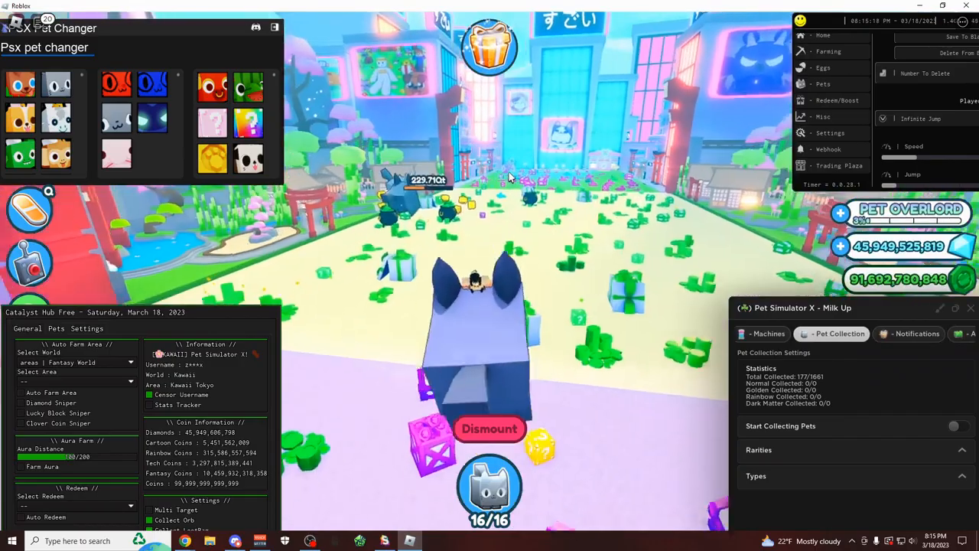
pyautogui.click(914, 333)
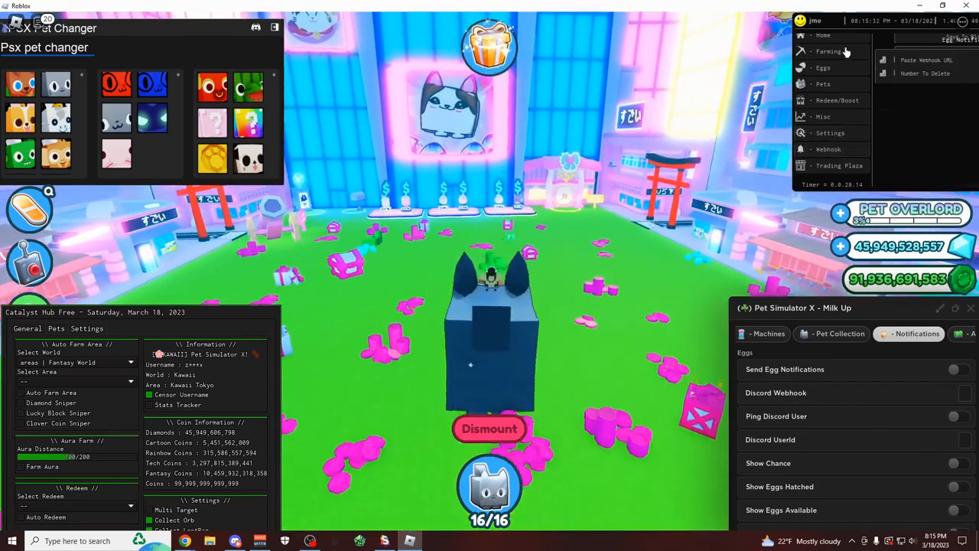
pyautogui.click(823, 67)
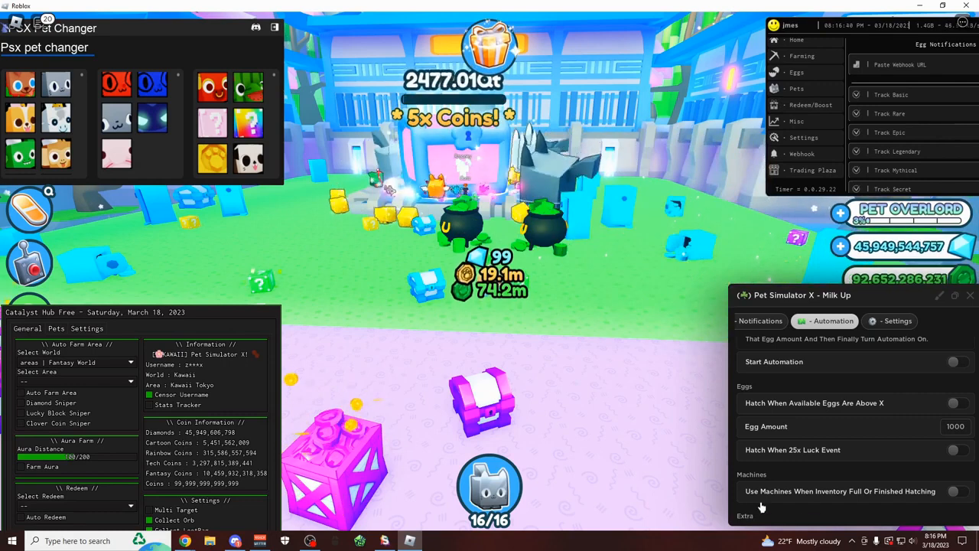
# Step: Show Milk Up automation: hatch above 1000 eggs, 25x luck event and use machines
pyautogui.click(897, 321)
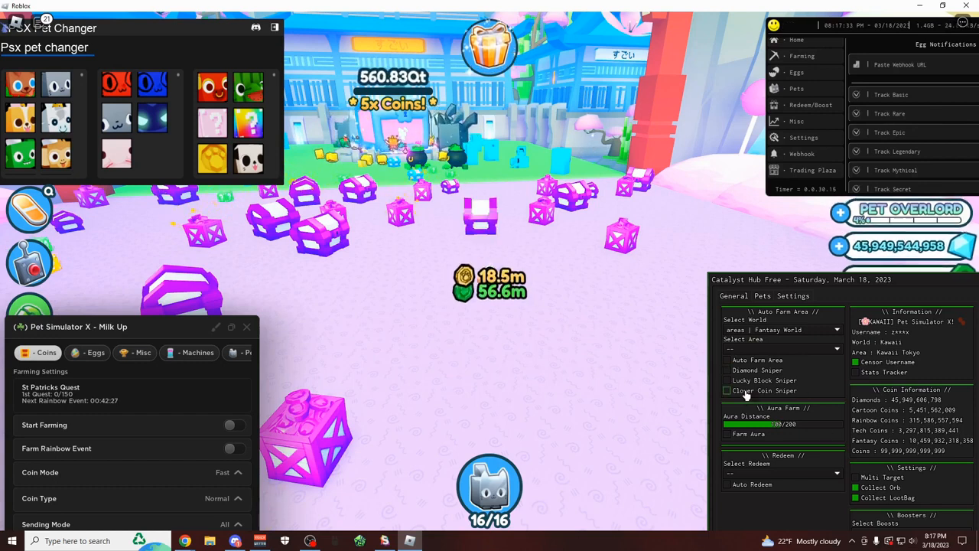
# Step: Choose Rank Rewards as the redeem target in the Catalyst Hub Select Redeem dropdown
pyautogui.click(726, 379)
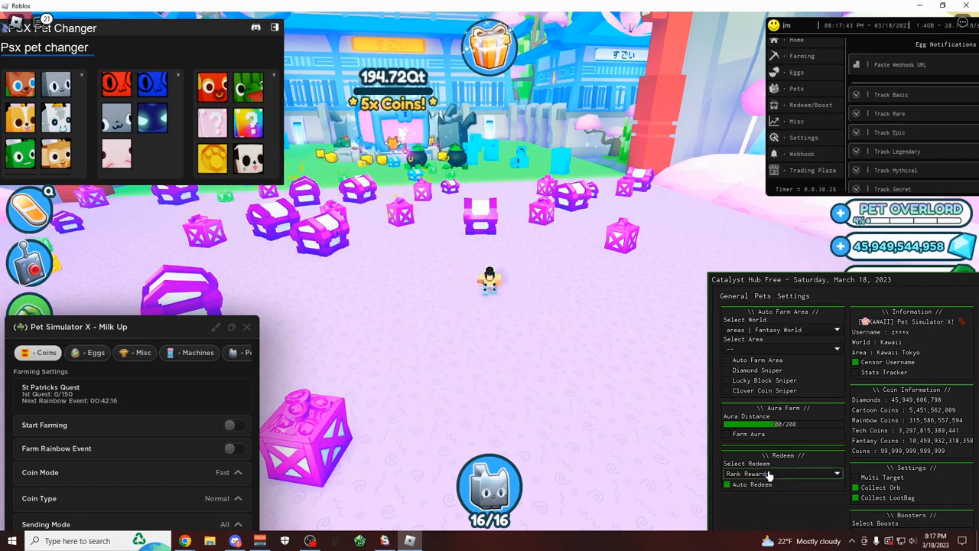
pyautogui.click(792, 296)
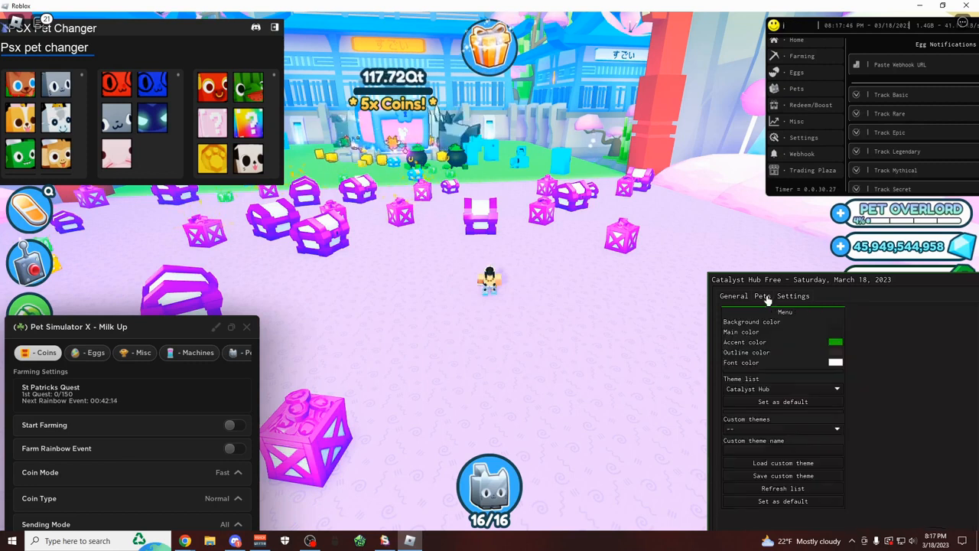
pyautogui.click(762, 297)
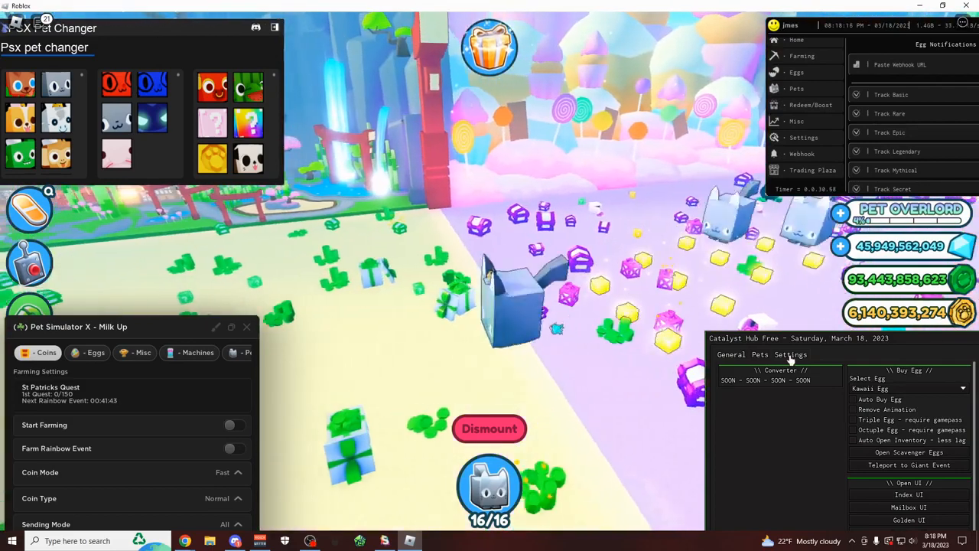
pyautogui.click(790, 355)
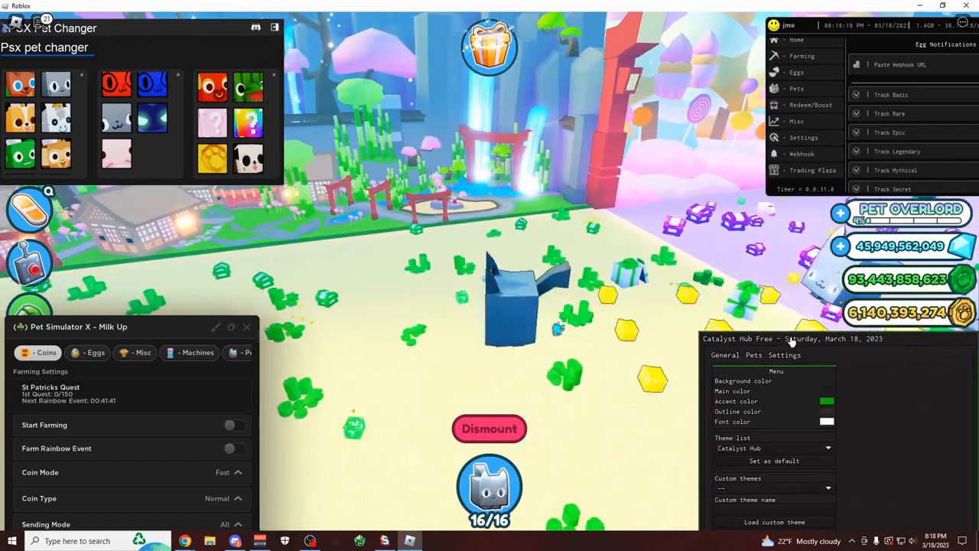
pyautogui.click(753, 352)
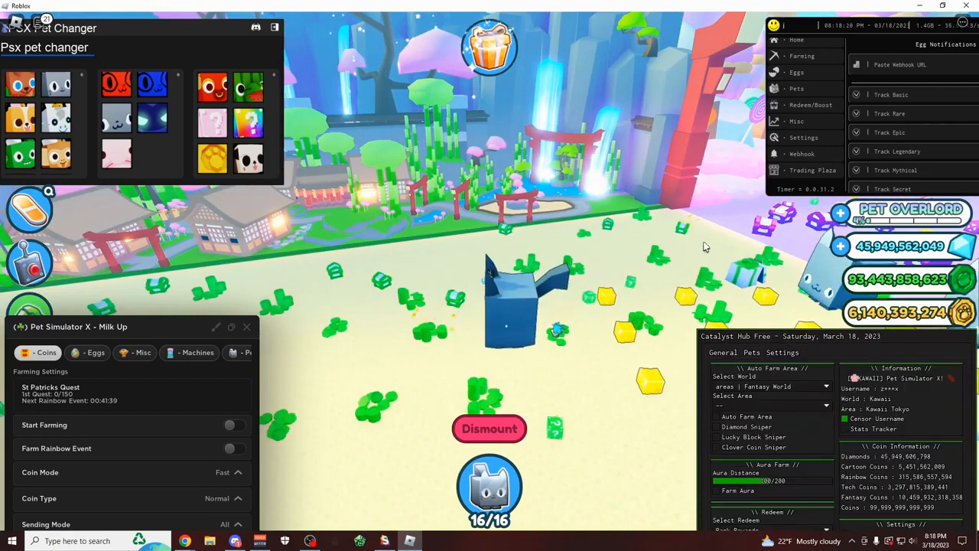